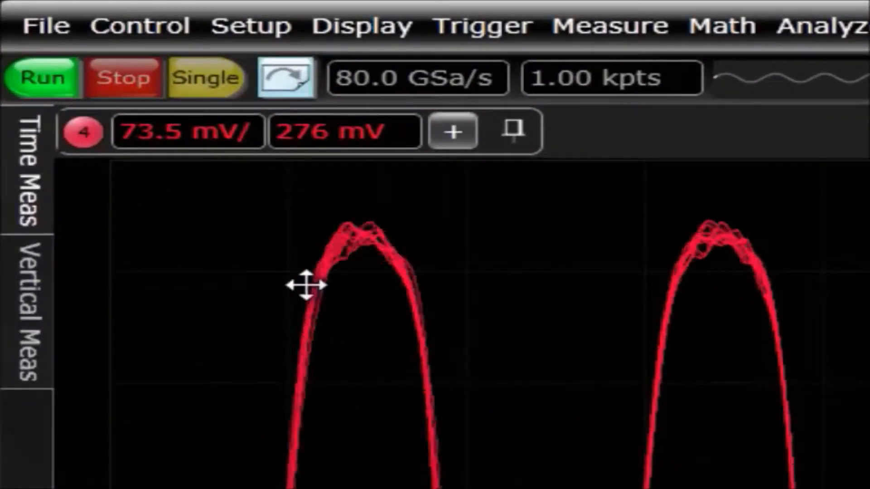
{"action": "mouse_move", "coordinate": [227, 180]}
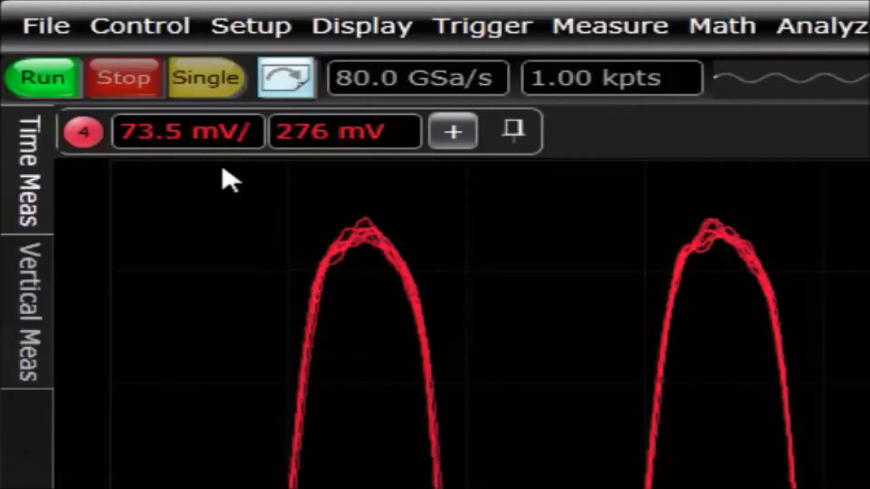
Step: Scale channel 4 vertically to 100 mV per division so the full sine wave fits
{"action": "left_click", "coordinate": [188, 131]}
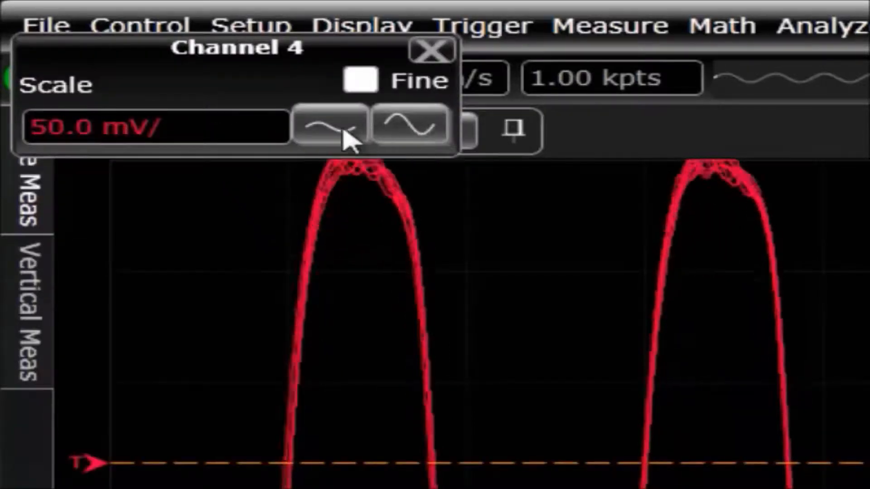
{"action": "scroll", "scroll_direction": "down", "scroll_amount": 3}
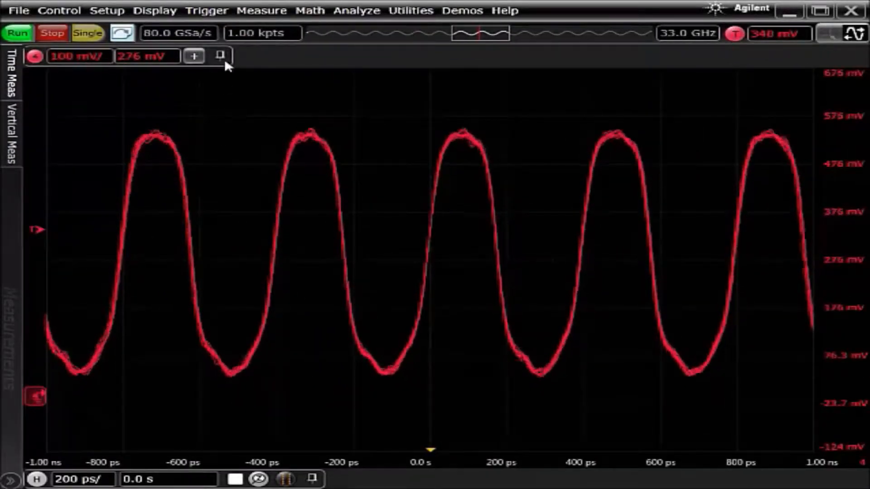
{"action": "mouse_move", "coordinate": [374, 61]}
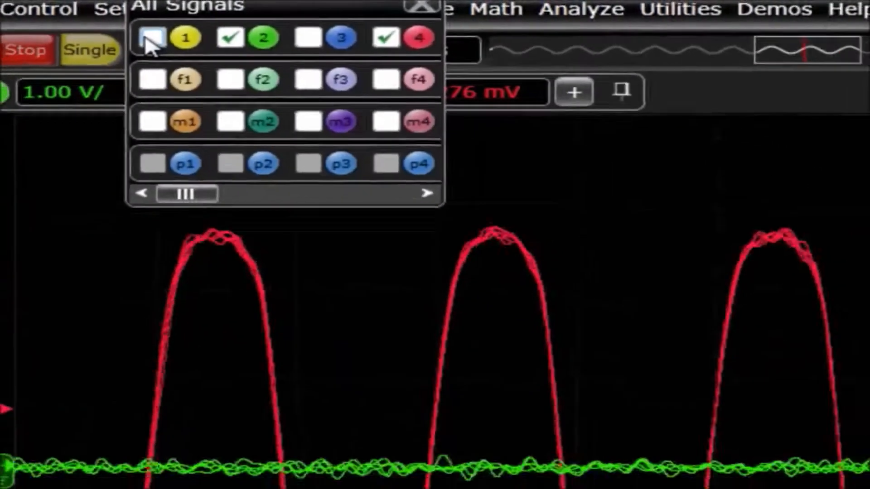
Step: Show channel 1 briefly, then hide channels 1 and 2, leaving only channel 4
{"action": "left_click", "coordinate": [152, 38]}
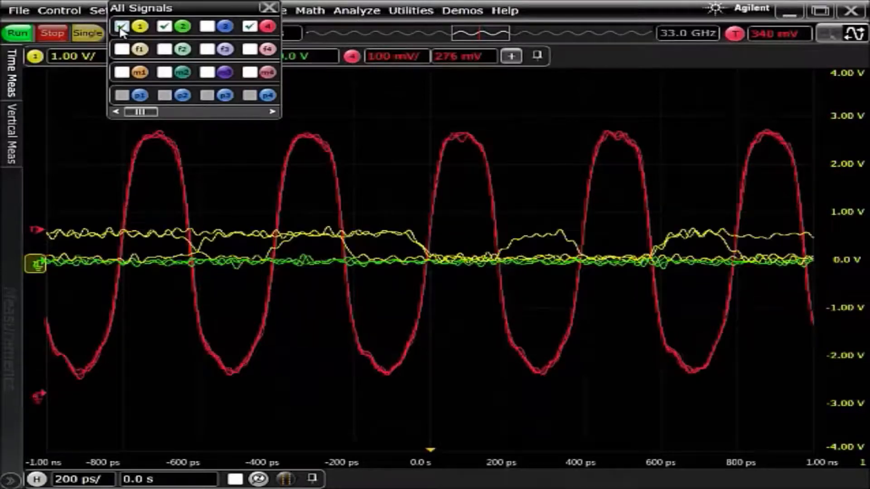
{"action": "left_click", "coordinate": [122, 26]}
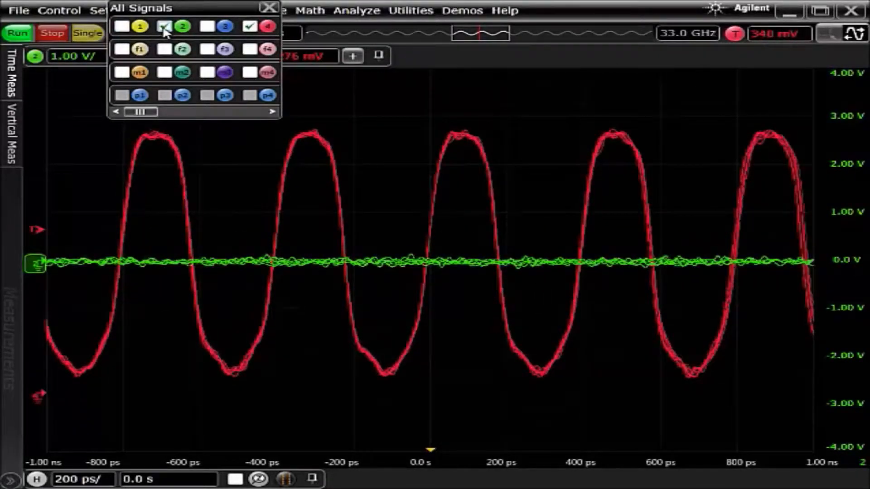
{"action": "left_click", "coordinate": [164, 27]}
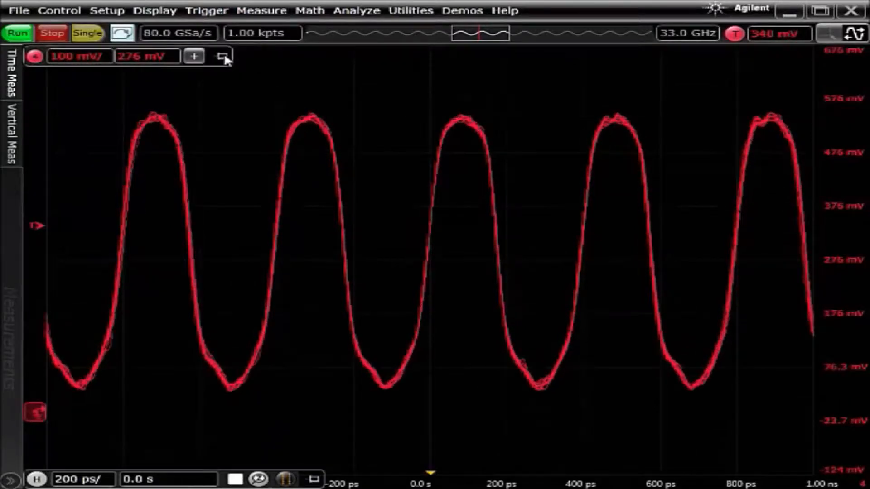
{"action": "mouse_move", "coordinate": [441, 60]}
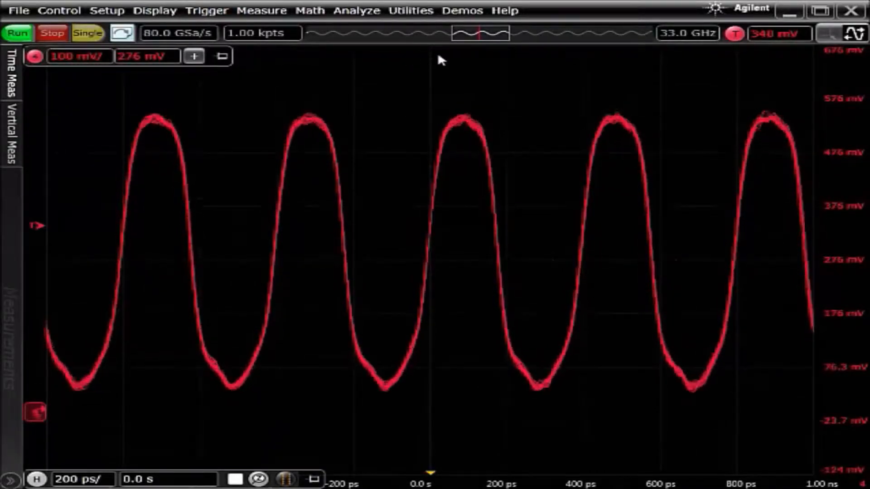
{"action": "mouse_move", "coordinate": [251, 95]}
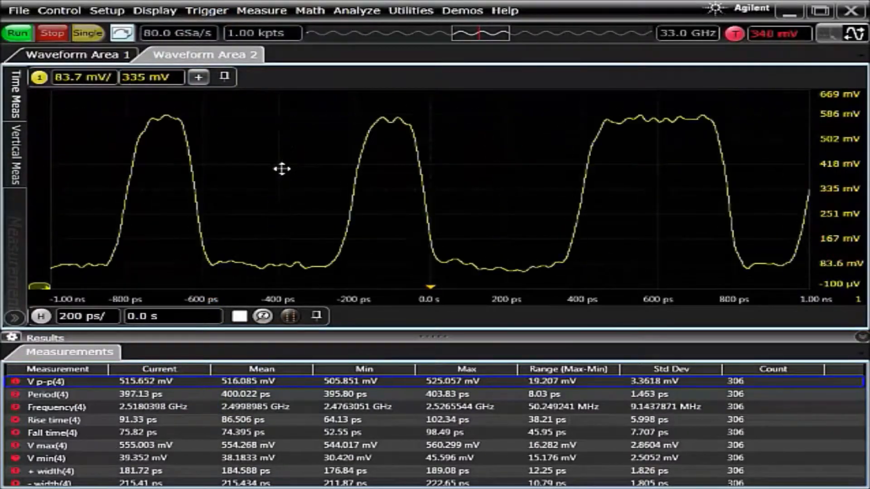
Step: Switch between Waveform Area 1 (channel 4) and Waveform Area 2 (channel 1)
{"action": "left_click", "coordinate": [80, 54]}
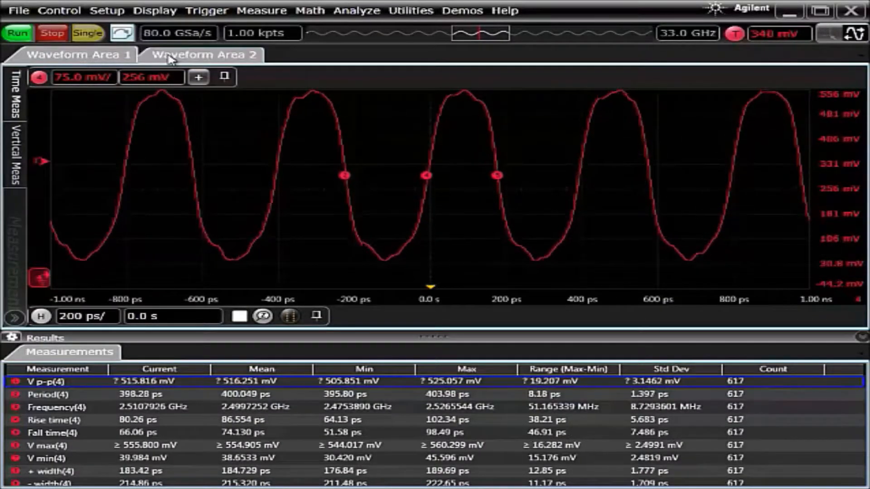
{"action": "left_click", "coordinate": [78, 54]}
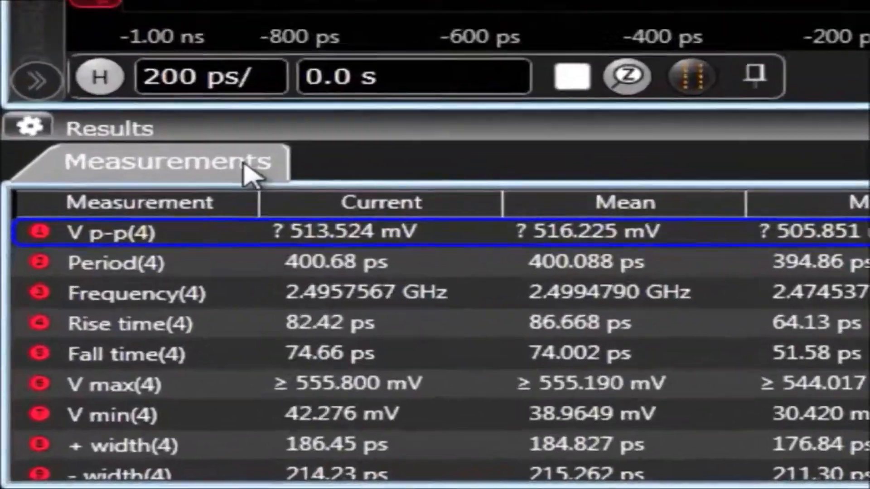
Step: Float the Measurements results panel into its own separate window
{"action": "right_click", "coordinate": [167, 161]}
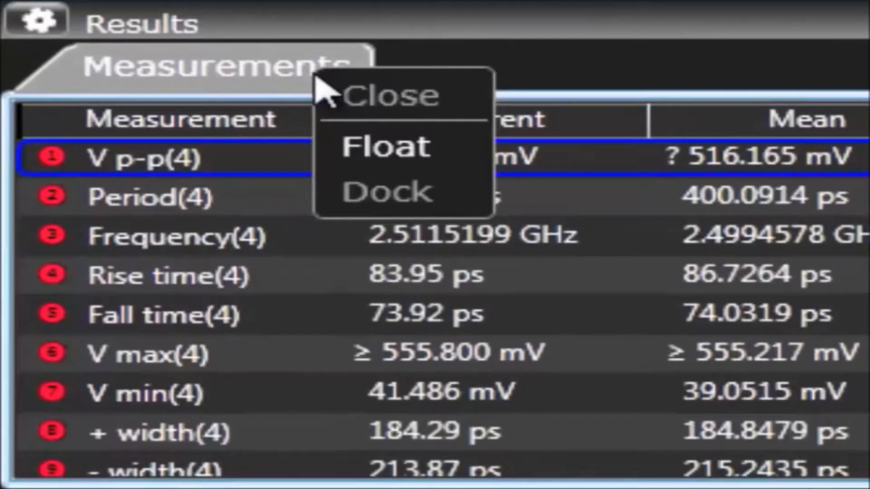
{"action": "left_click", "coordinate": [385, 146]}
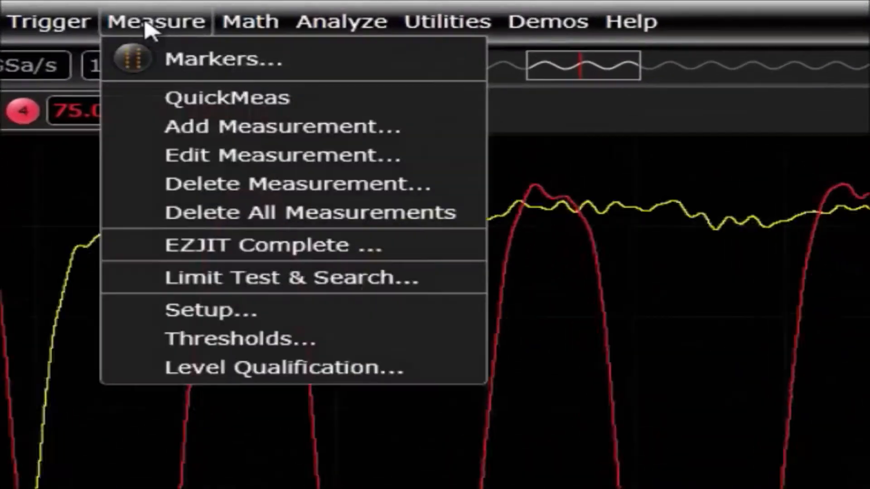
Step: Display the X1 and X2 timing markers via Measure > Markers
{"action": "left_click", "coordinate": [223, 59]}
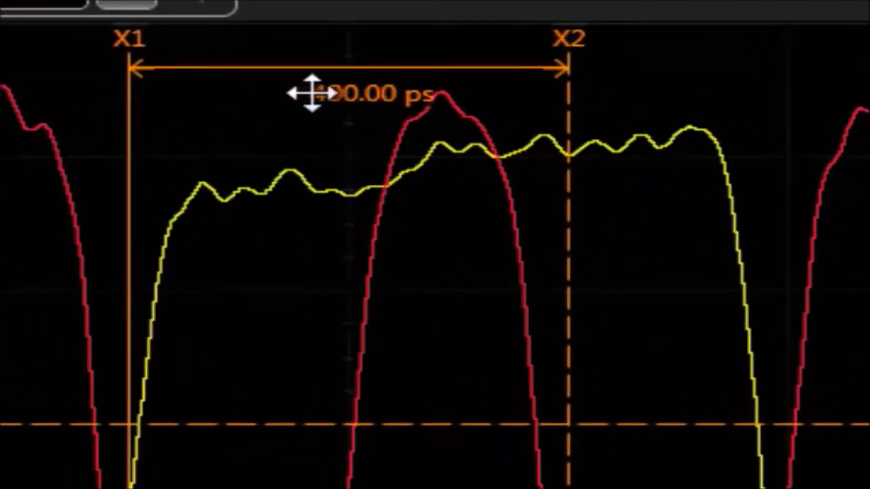